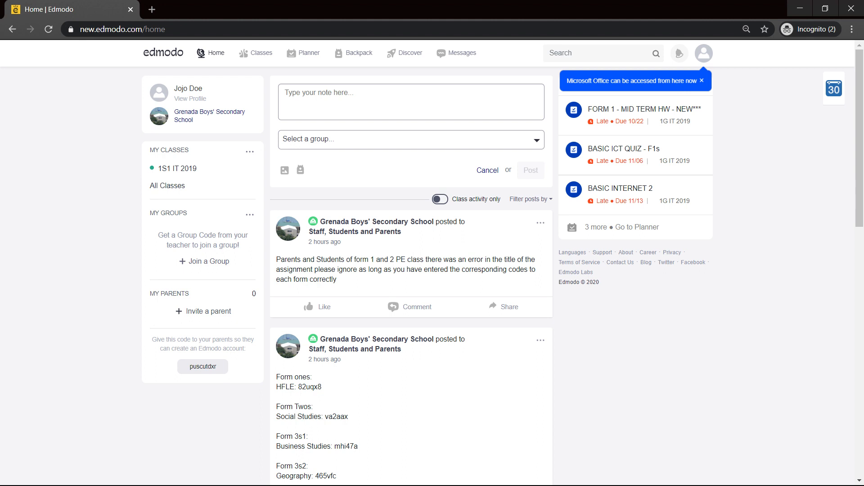
mouse_move(578, 249)
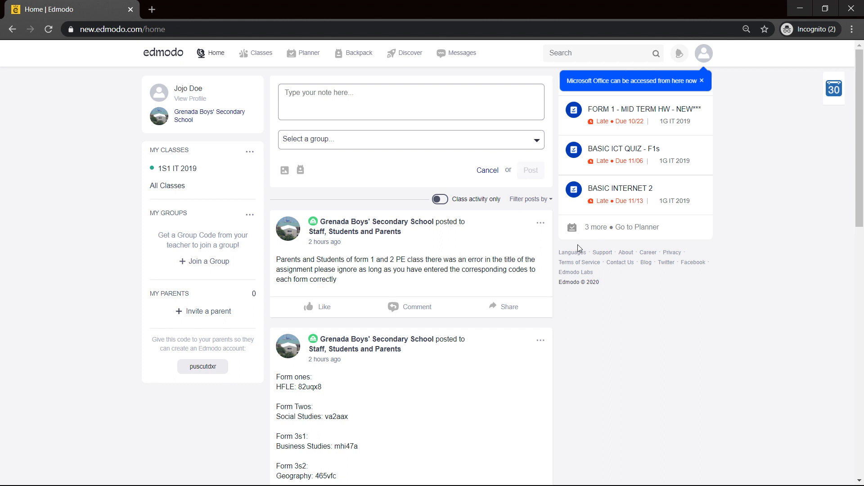
mouse_move(392, 174)
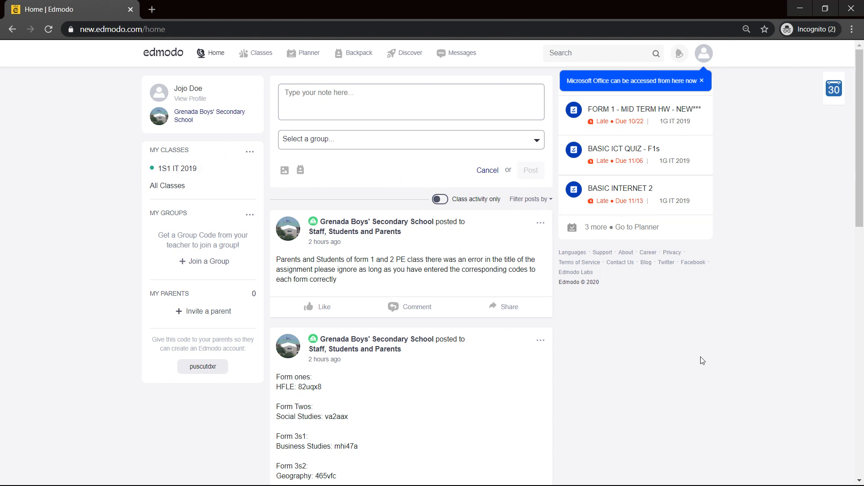
mouse_move(729, 333)
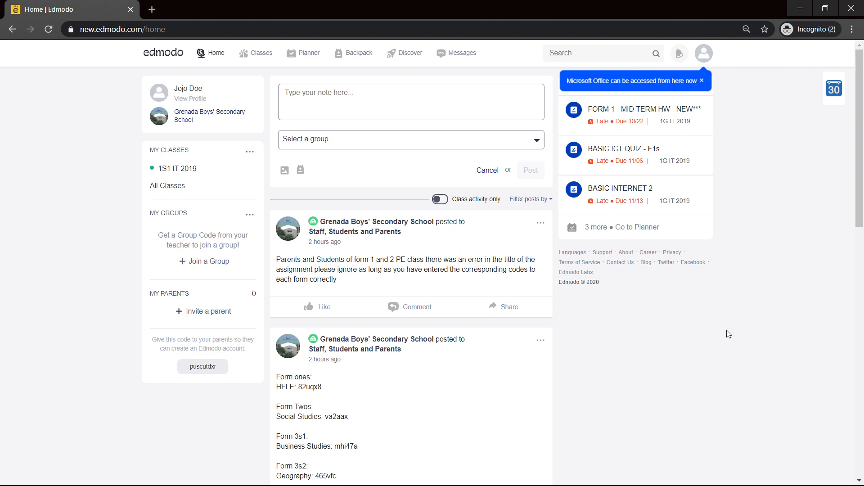
mouse_move(190, 171)
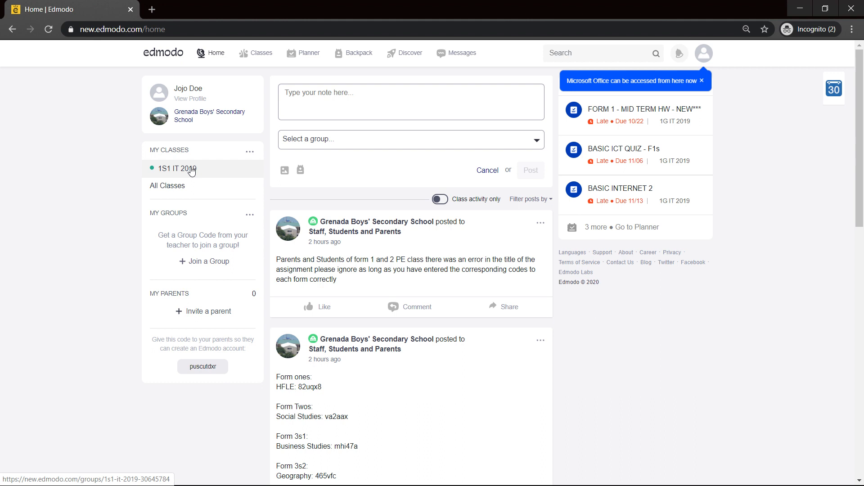
Go to the 1S1 IT 2019 class feed and find the Internet Safety Cross Word Puzzle post
click(177, 168)
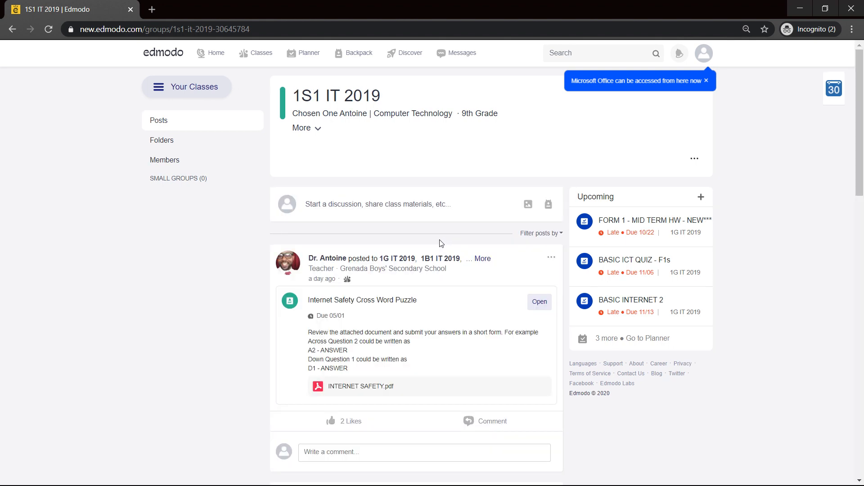
mouse_move(421, 319)
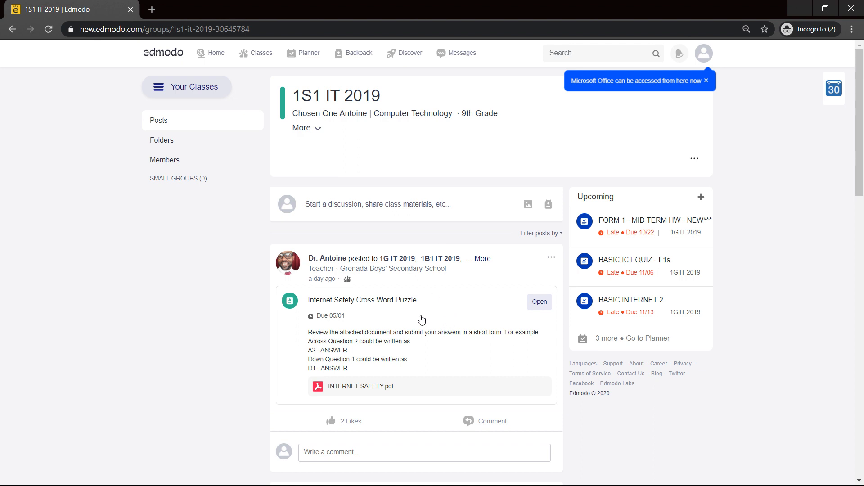
scroll(down, 3)
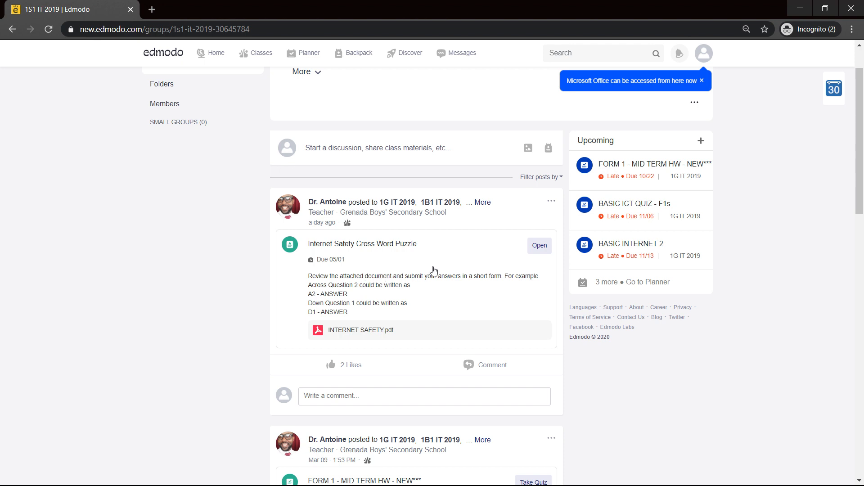
mouse_move(476, 276)
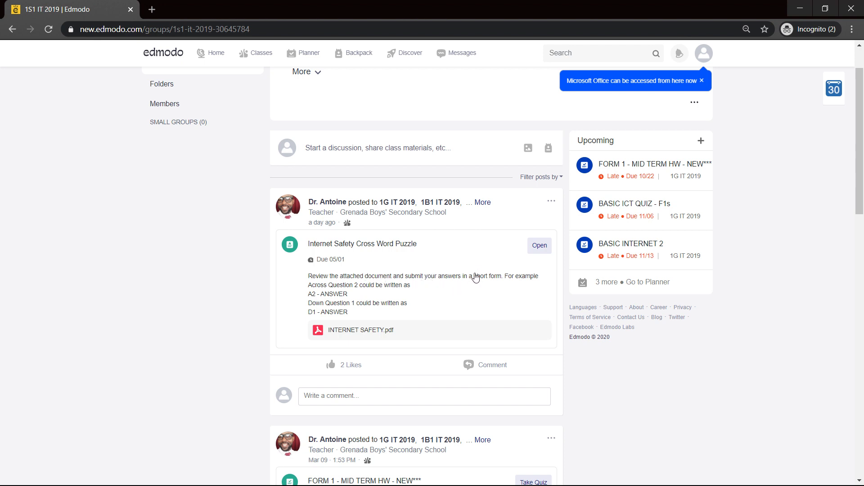
mouse_move(506, 281)
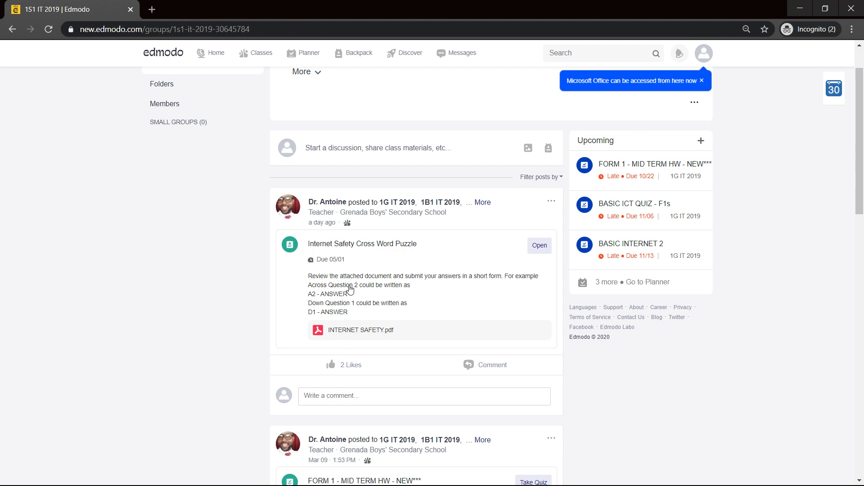
mouse_move(332, 304)
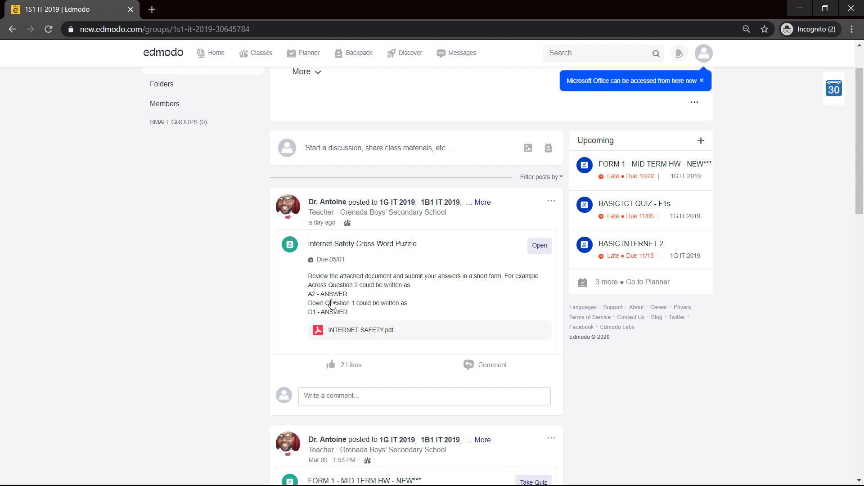
mouse_move(352, 301)
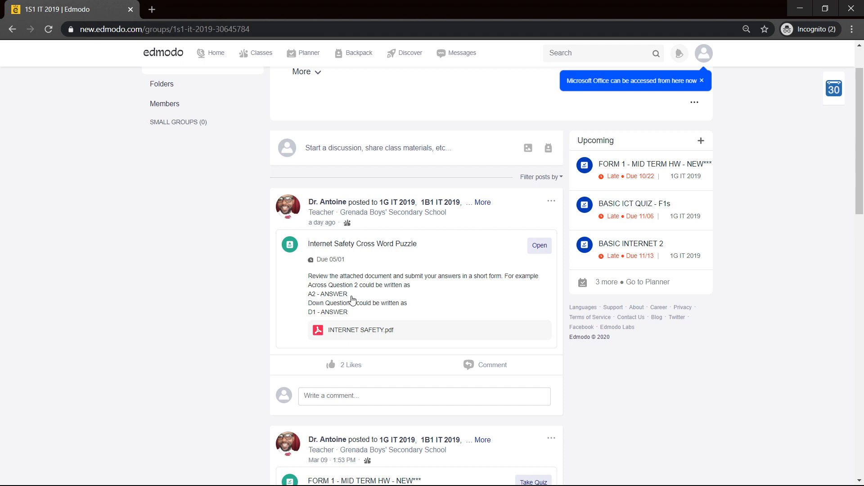
mouse_move(383, 306)
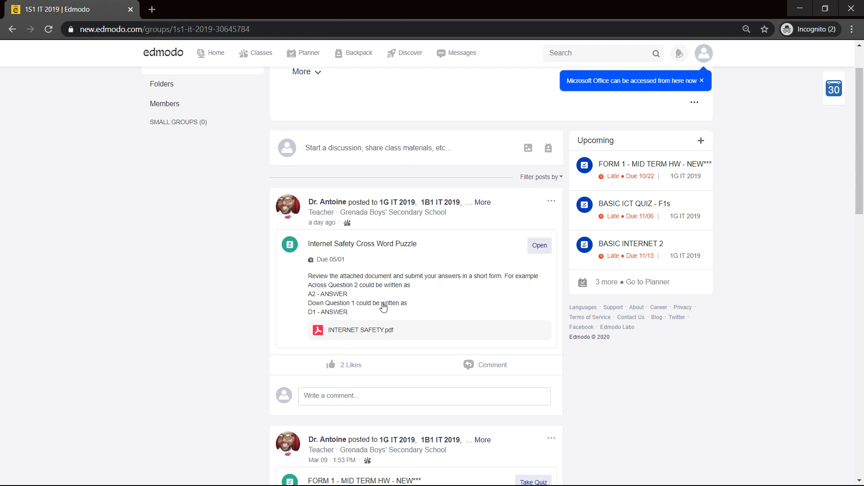
mouse_move(426, 335)
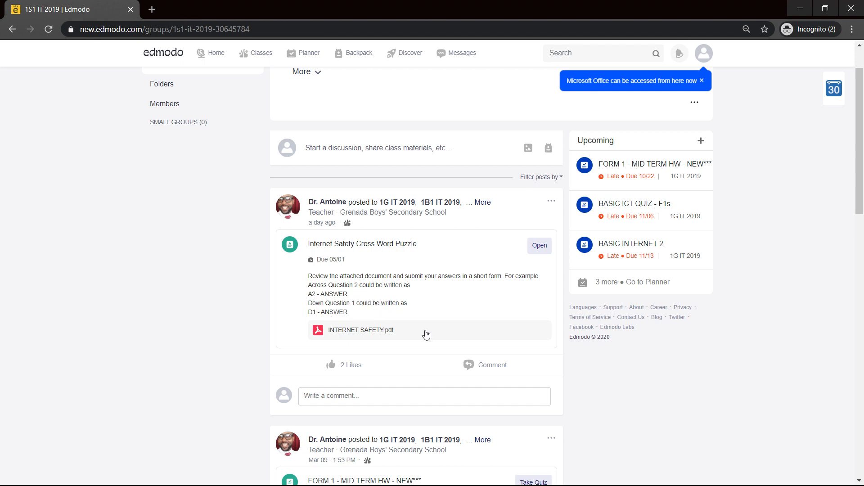
mouse_move(458, 296)
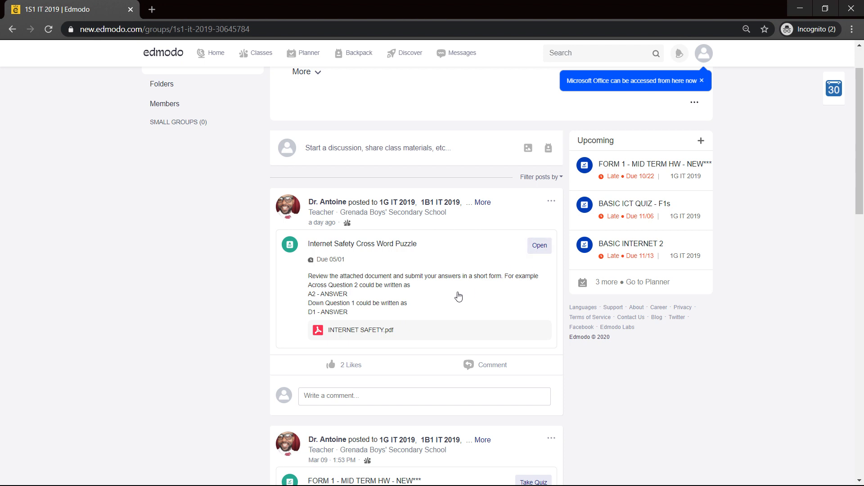
Open the Internet Safety Cross Word Puzzle turn-in page from the class feed
click(539, 245)
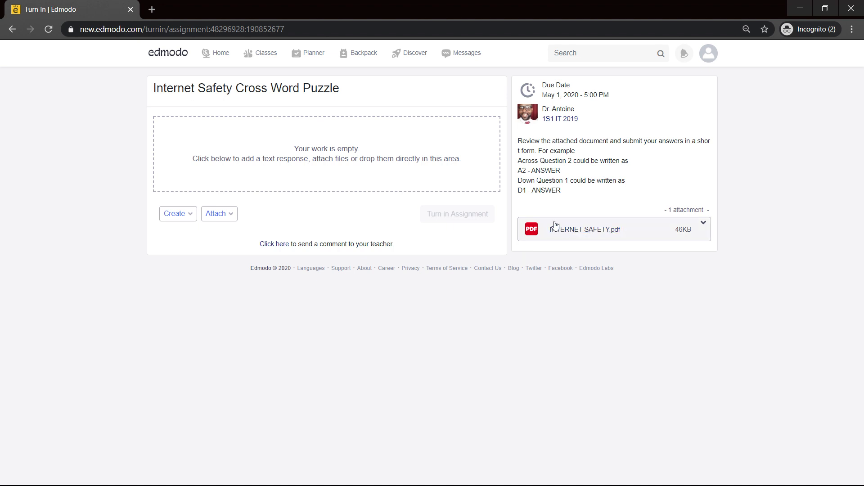
mouse_move(584, 230)
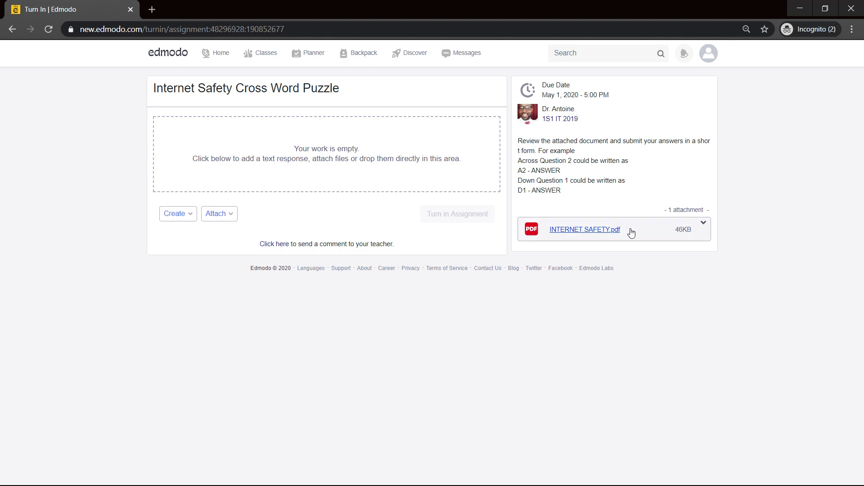
View the INTERNET SAFETY.pdf crossword with its grid and Across/Down clues
click(583, 229)
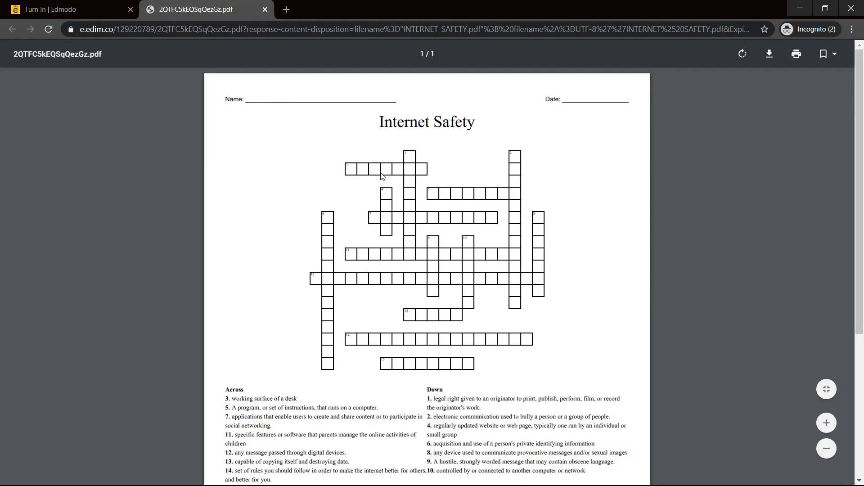
mouse_move(441, 327)
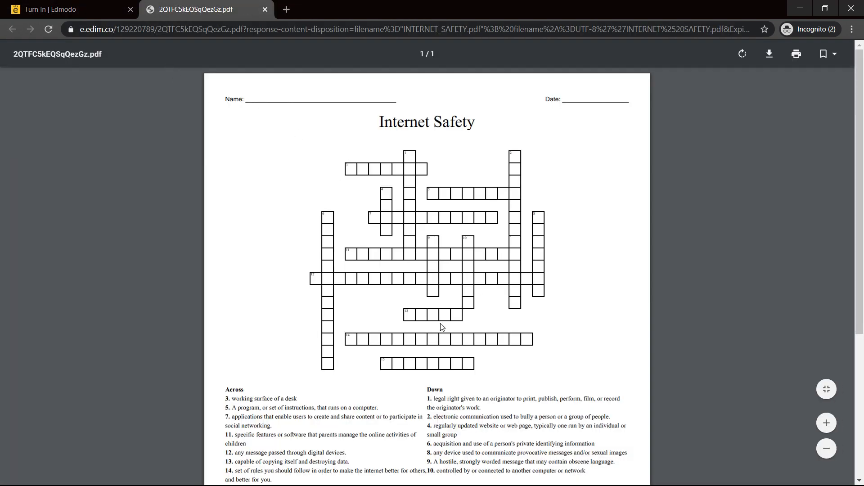
scroll(down, 3)
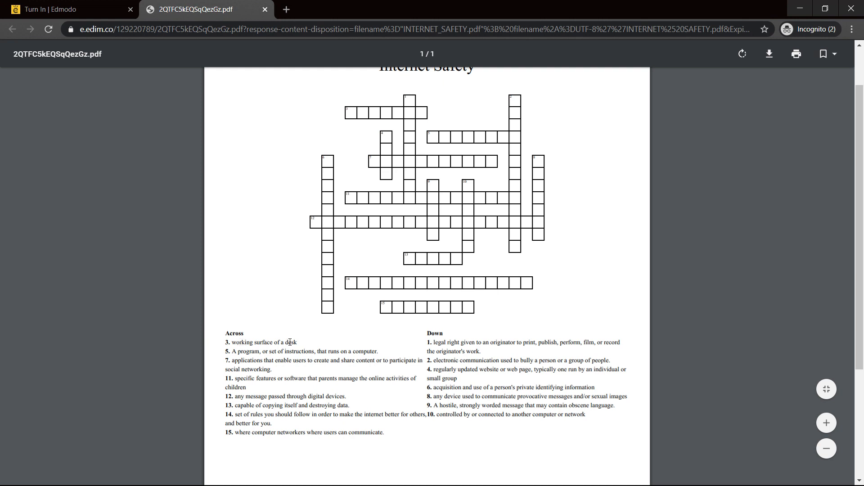
mouse_move(364, 115)
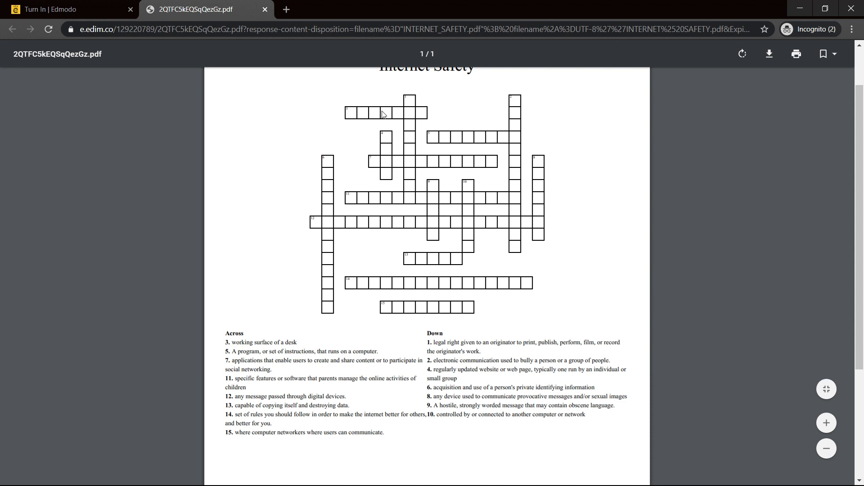
Add a text response on the turn-in page, checking the crossword PDF for the clue
click(65, 9)
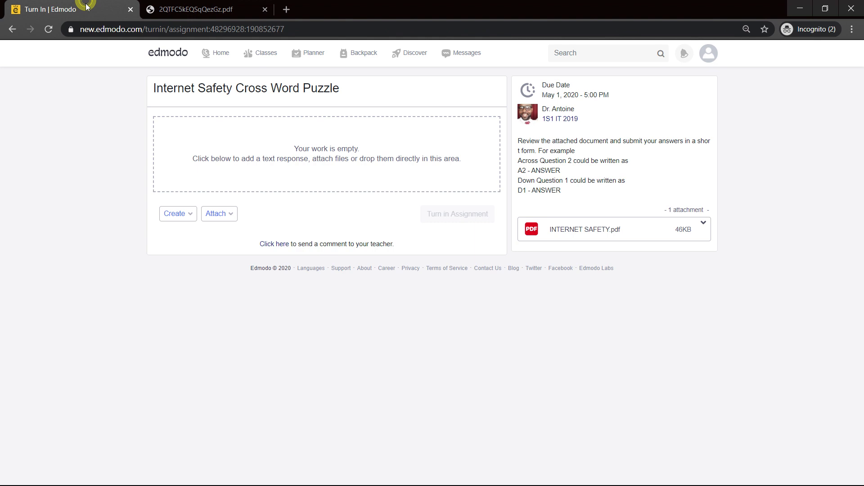
mouse_move(177, 214)
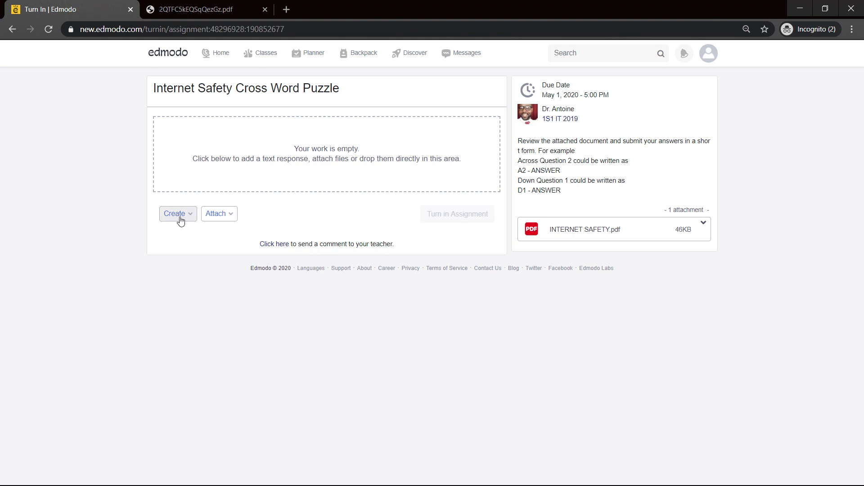
mouse_move(184, 222)
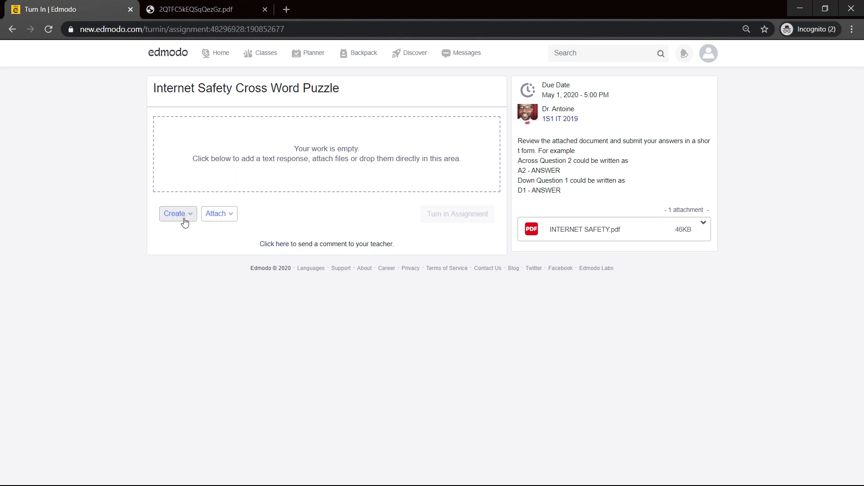
click(175, 213)
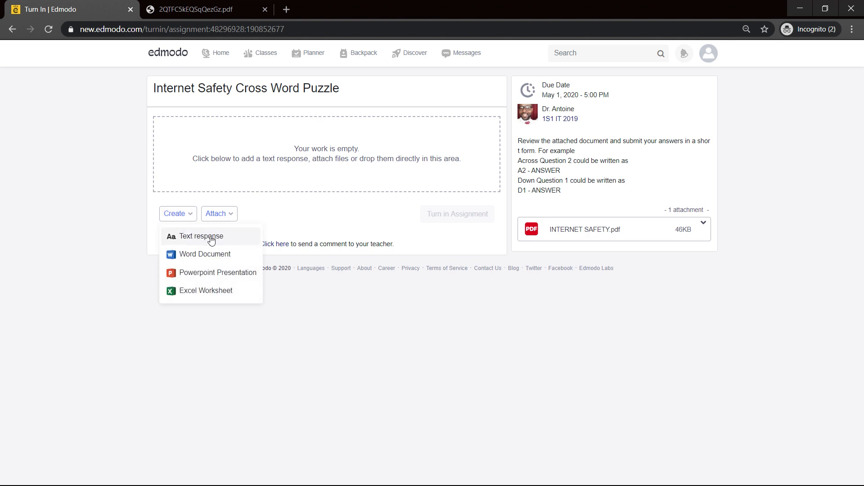
click(200, 236)
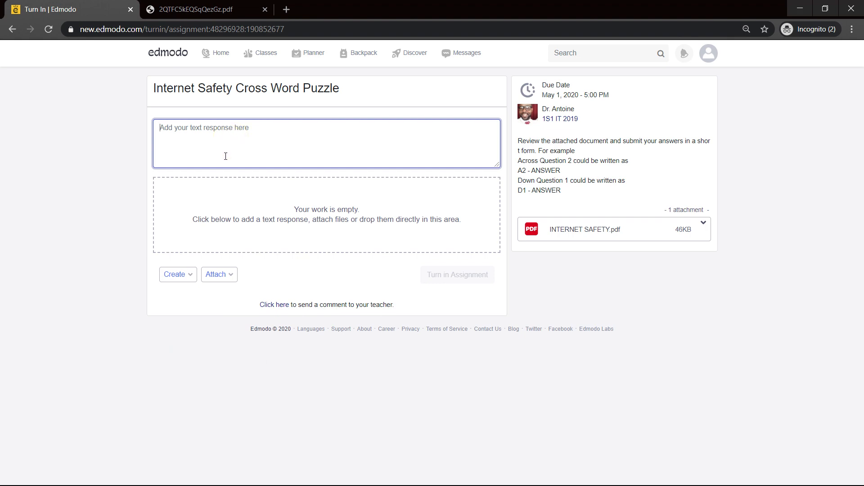
click(190, 9)
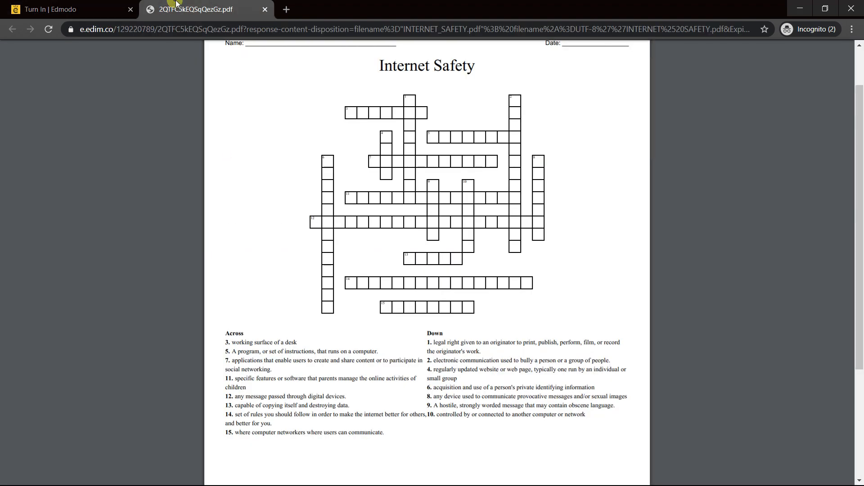
click(66, 9)
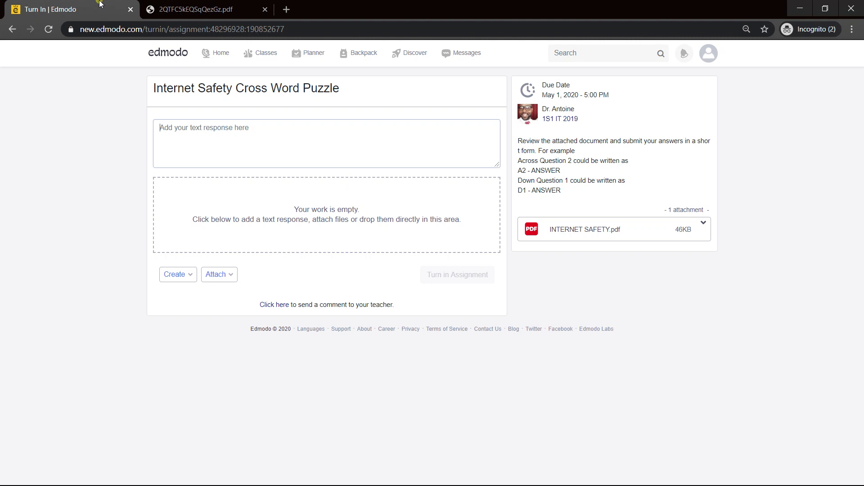
Enter the answer 'A3 - DESKTOP' in the response box
text(A)
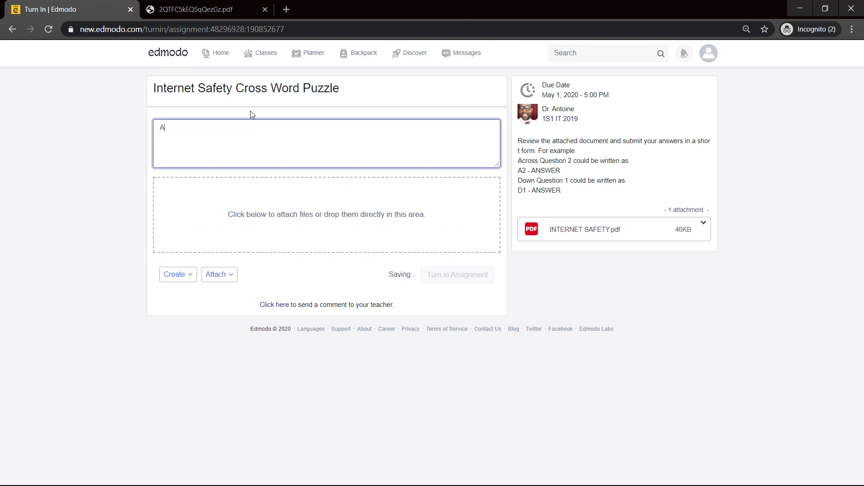
text(3)
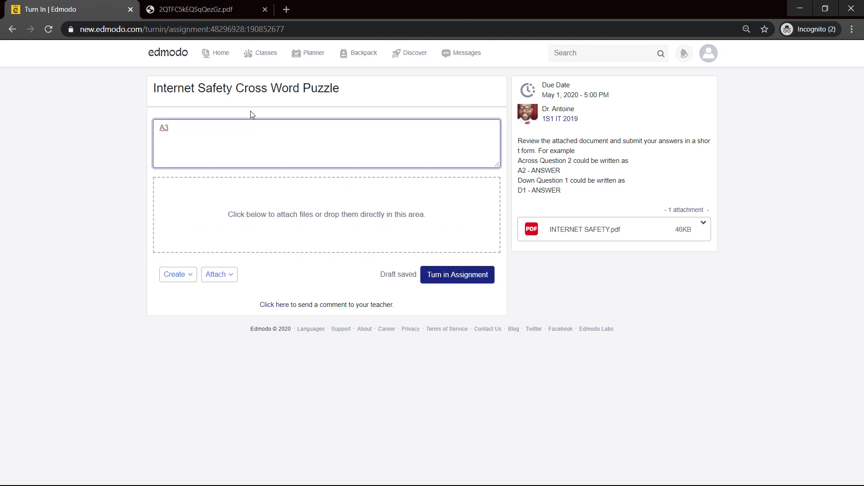
text(- D)
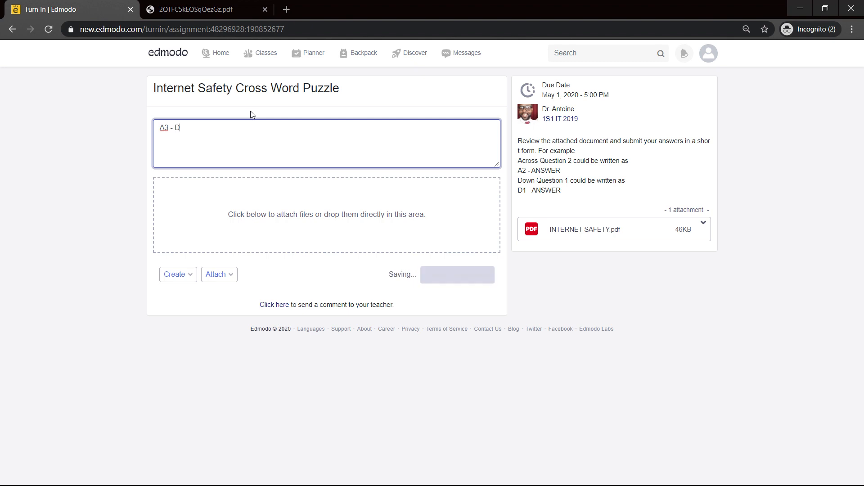
text(ESKTOP)
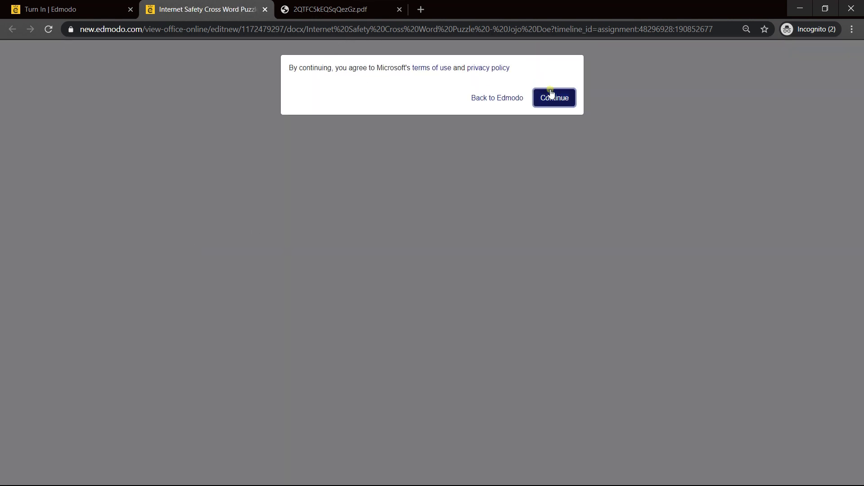
Accept Microsoft's terms and write answers A3 - DESKTOP and A4 - WHATEVER in the Word document
click(554, 98)
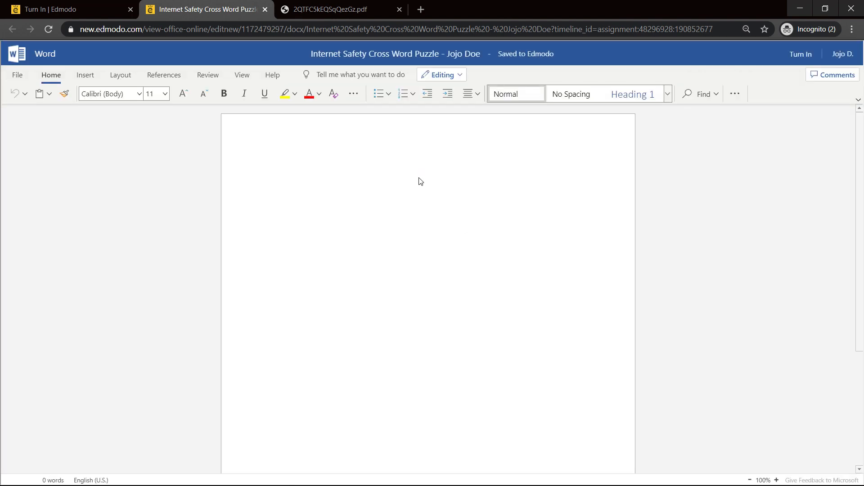
text(A)
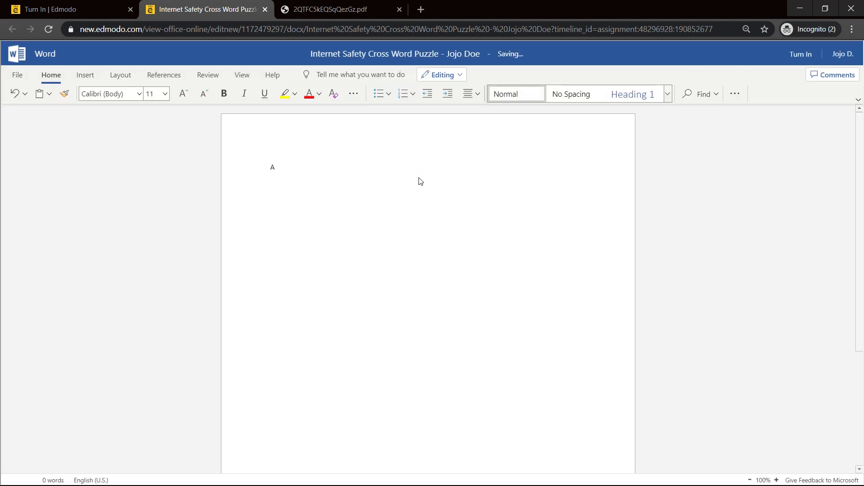
text(3 - DESK)
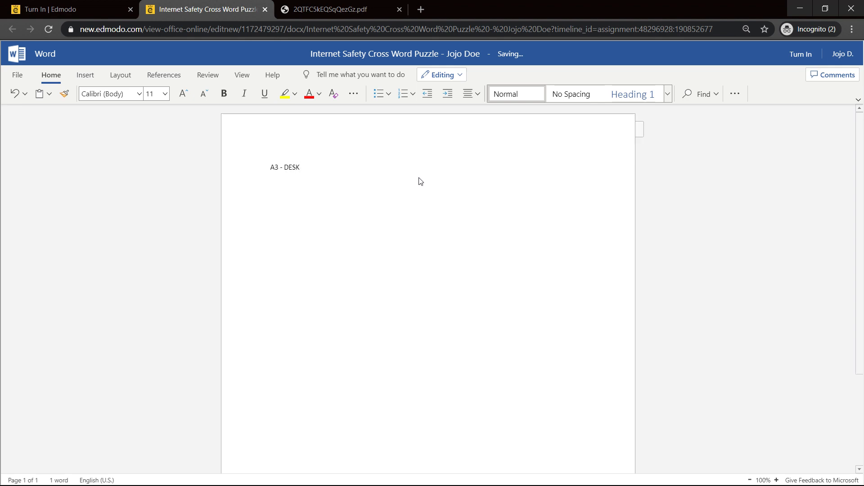
text(TO)
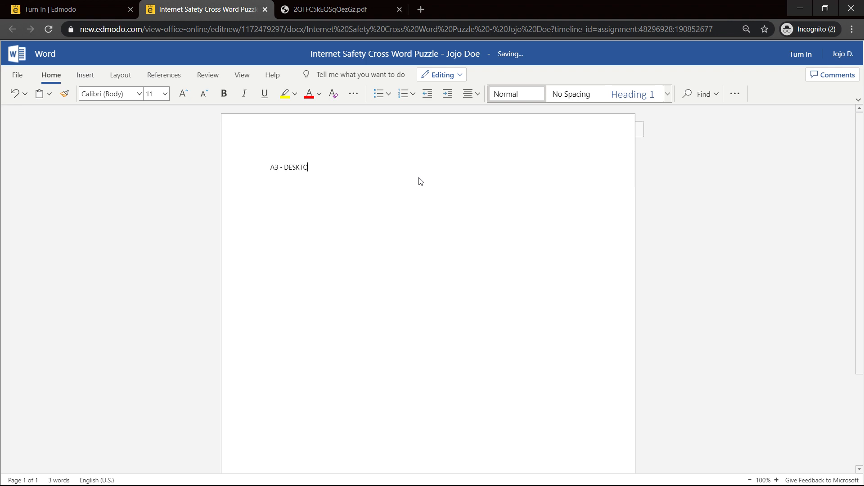
text(P)
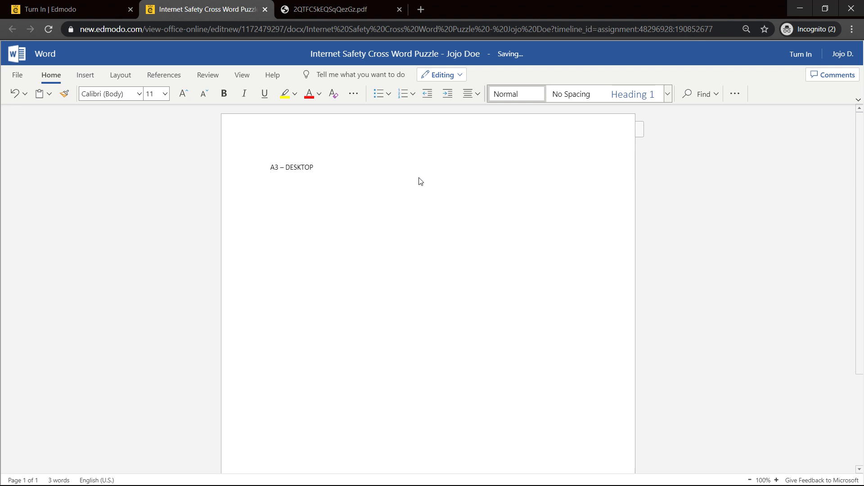
text(A)
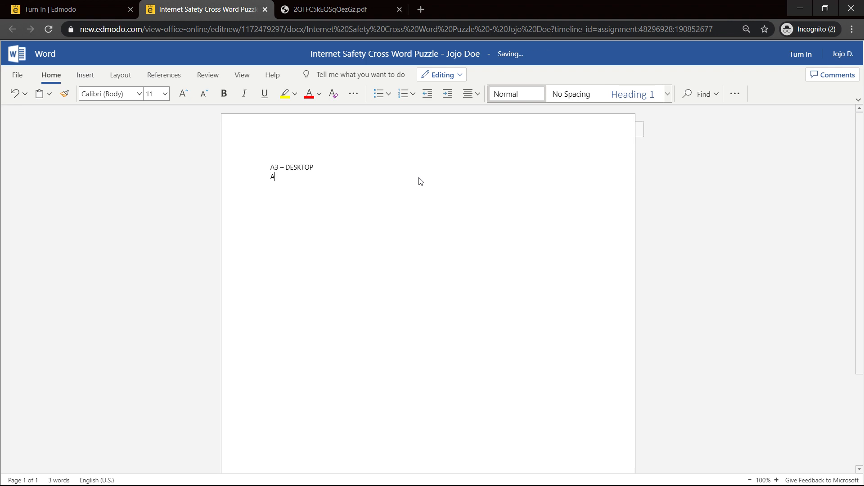
text(4 -)
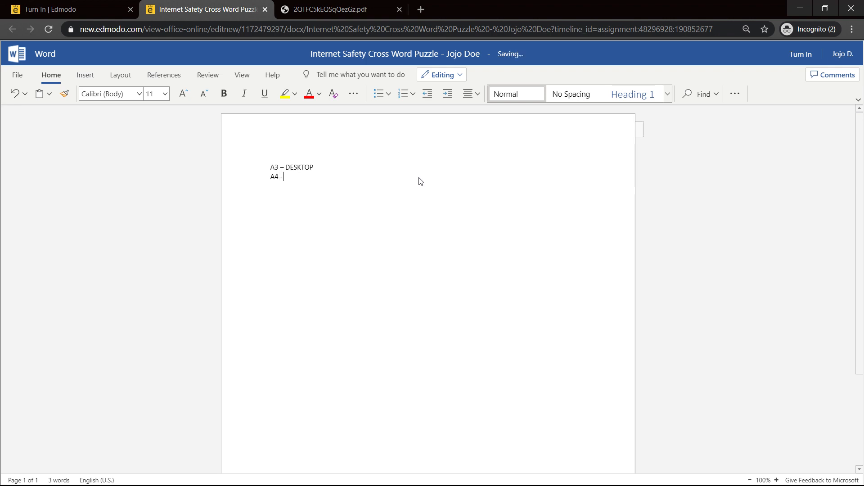
text(WHATEVER)
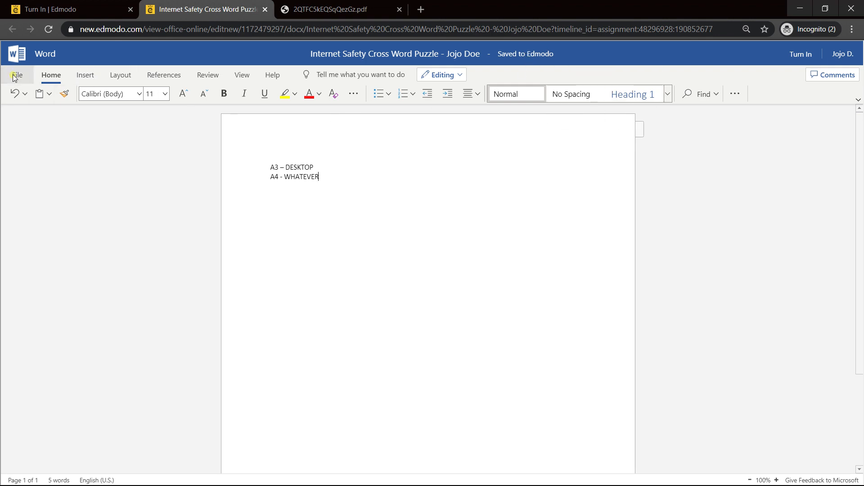
click(16, 75)
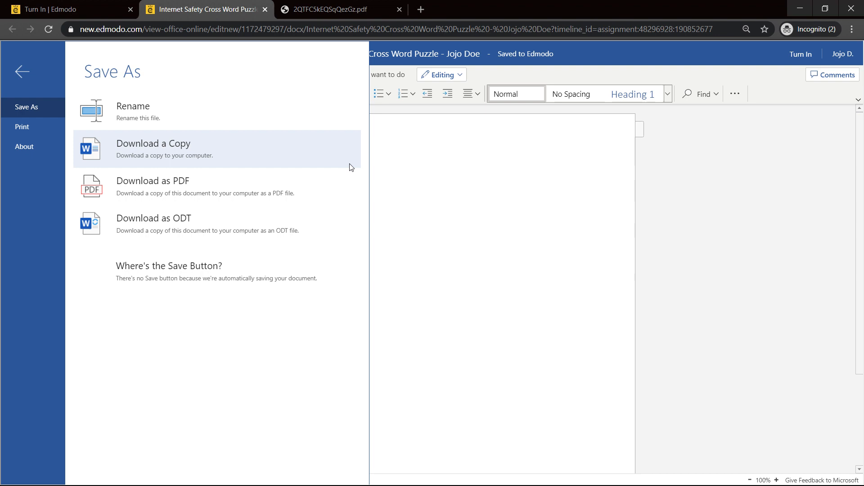
Turn in the finished Word document so it attaches to the Edmodo assignment
click(22, 72)
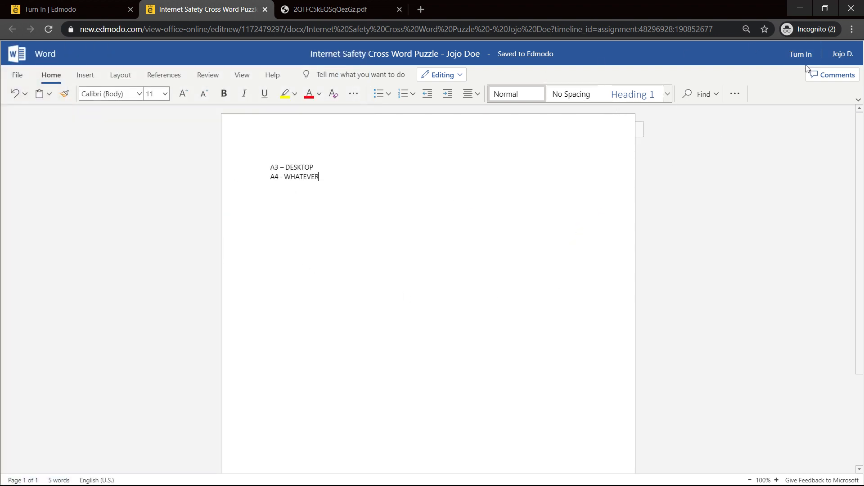
click(801, 54)
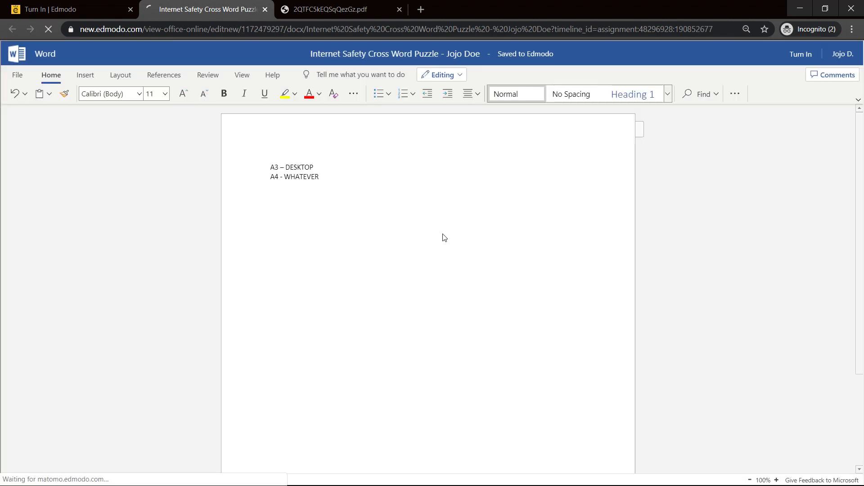
click(800, 54)
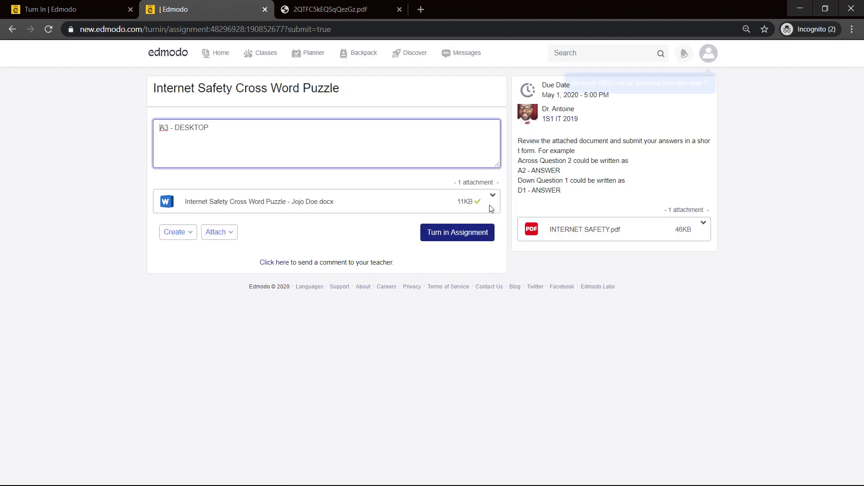
Turn in the assignment with the A3 - DESKTOP answer and Word attachment, confirming submission
click(457, 232)
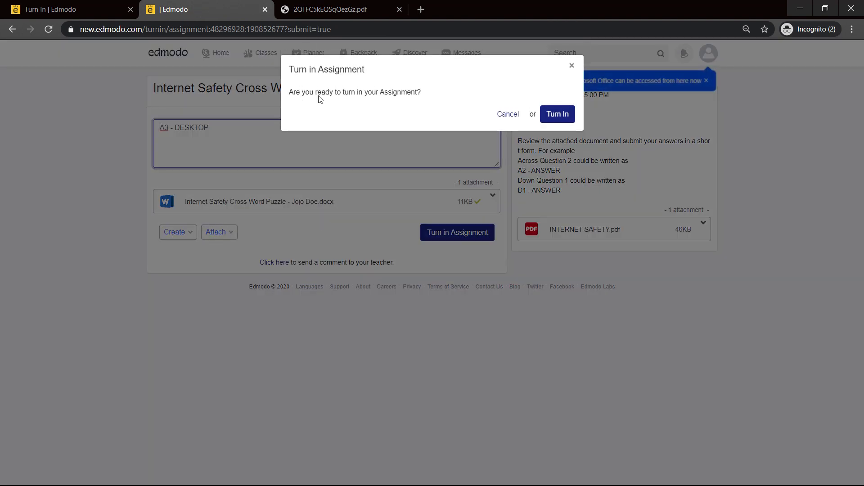
mouse_move(557, 115)
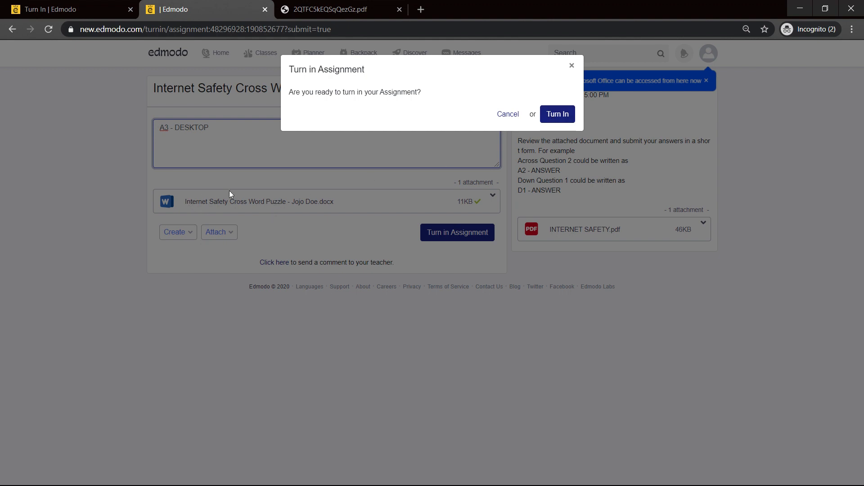
mouse_move(343, 199)
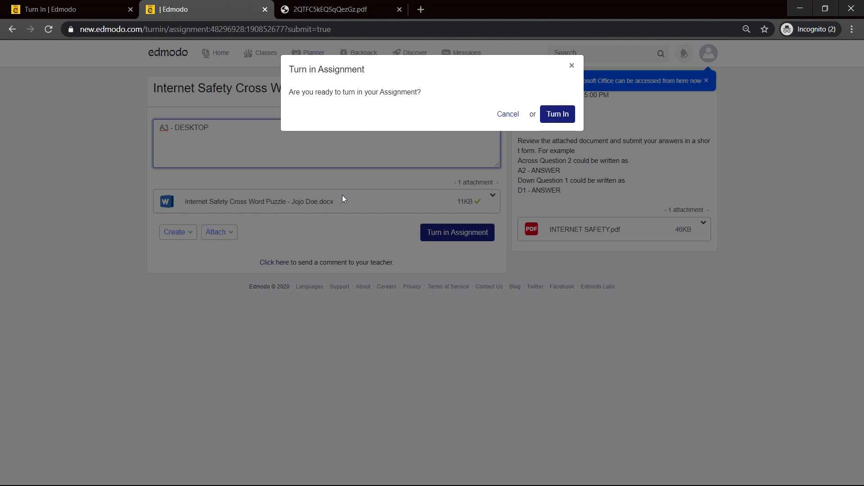
mouse_move(234, 155)
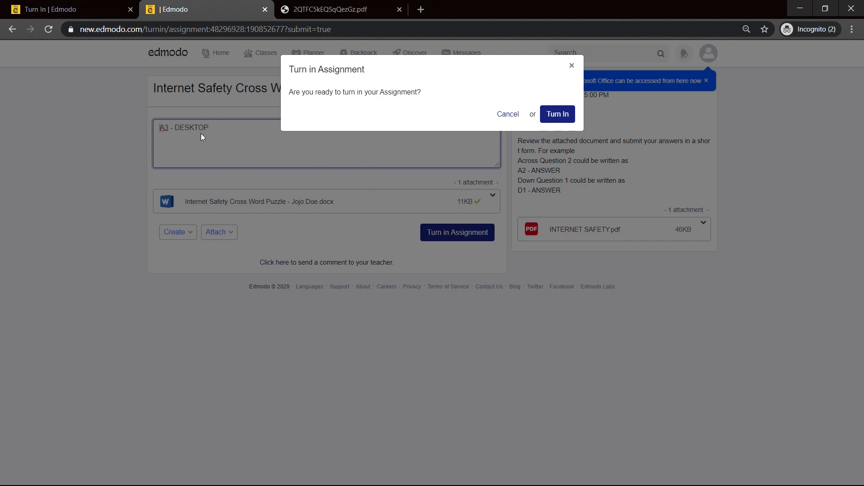
mouse_move(487, 170)
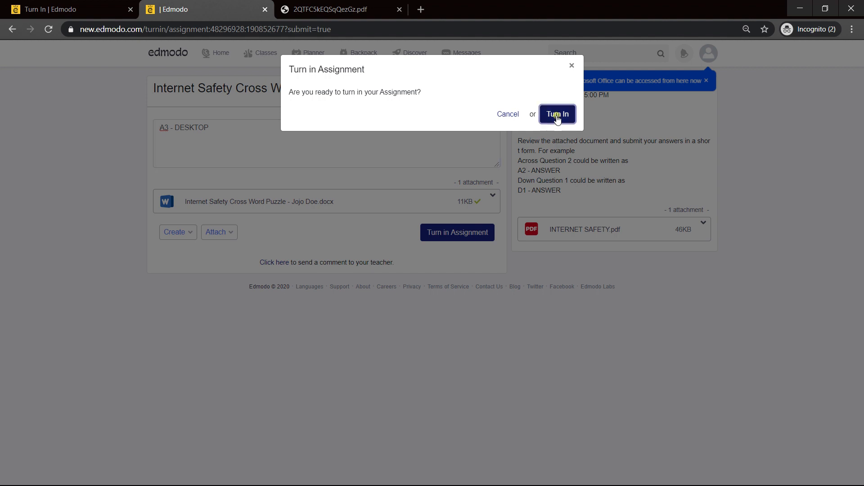
click(556, 115)
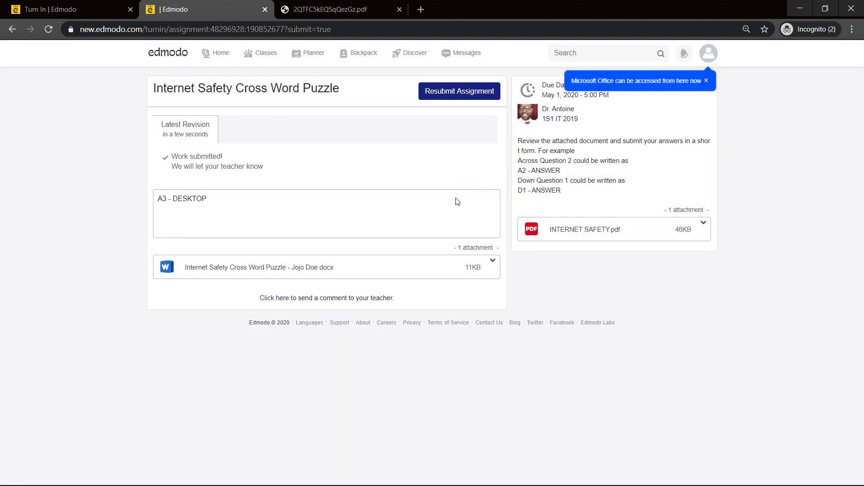
mouse_move(365, 193)
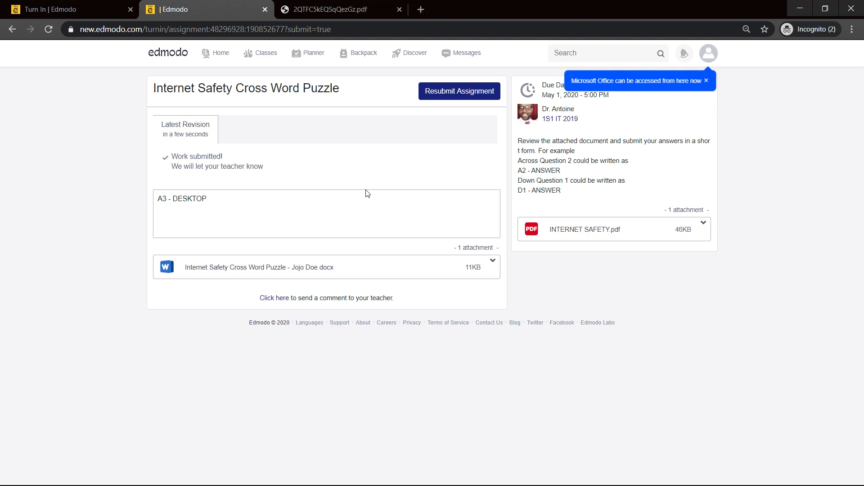
Return to the My Classes page listing 1S1 IT 2019
click(265, 53)
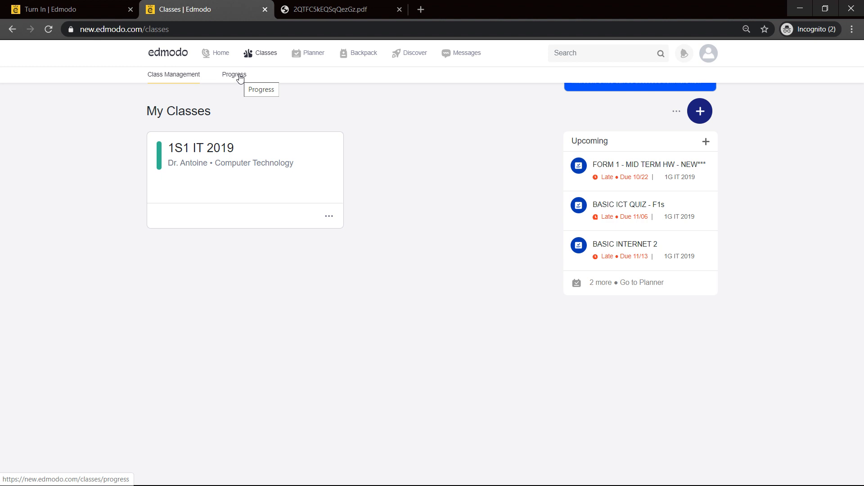
View the Progress page showing 1S1 IT 2019 at 0% grade and 0 badges
click(234, 75)
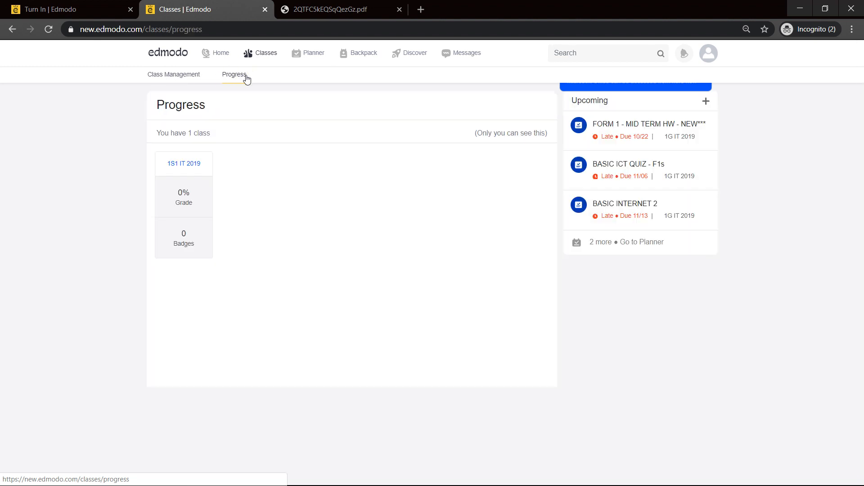
mouse_move(222, 193)
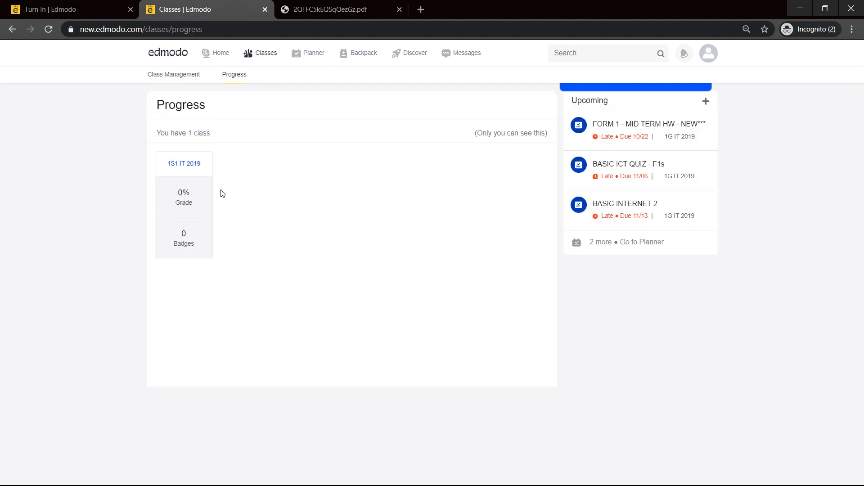
mouse_move(232, 212)
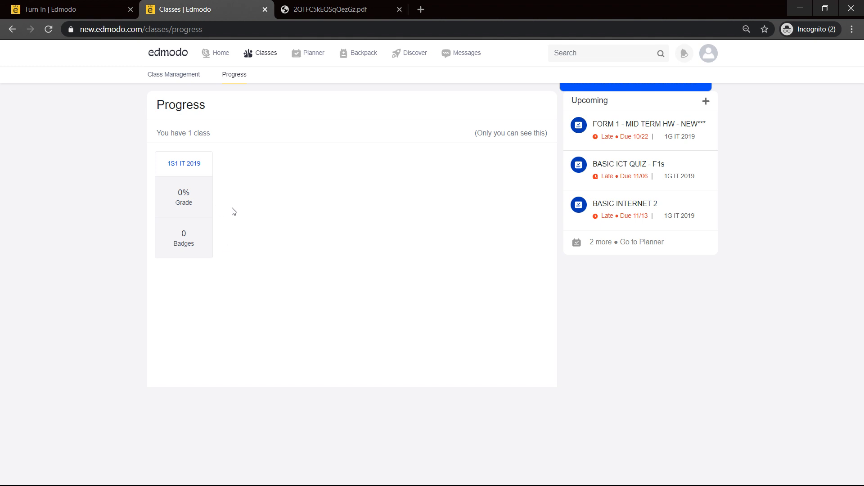
mouse_move(221, 195)
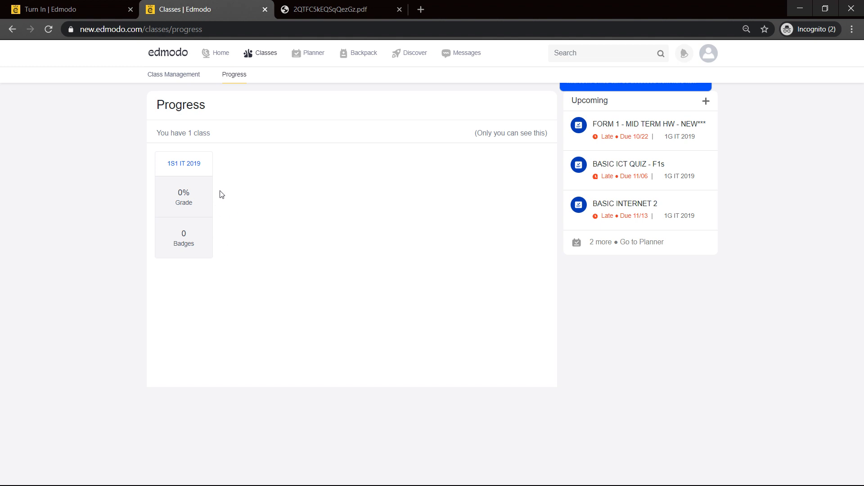
mouse_move(217, 185)
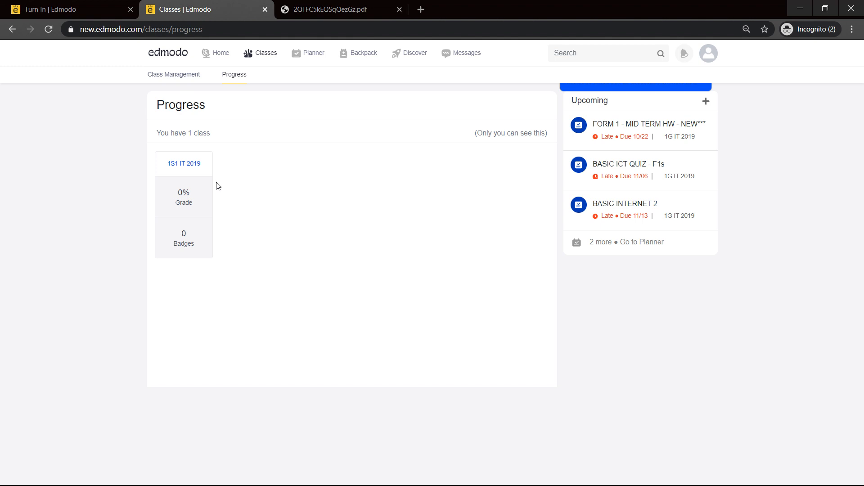